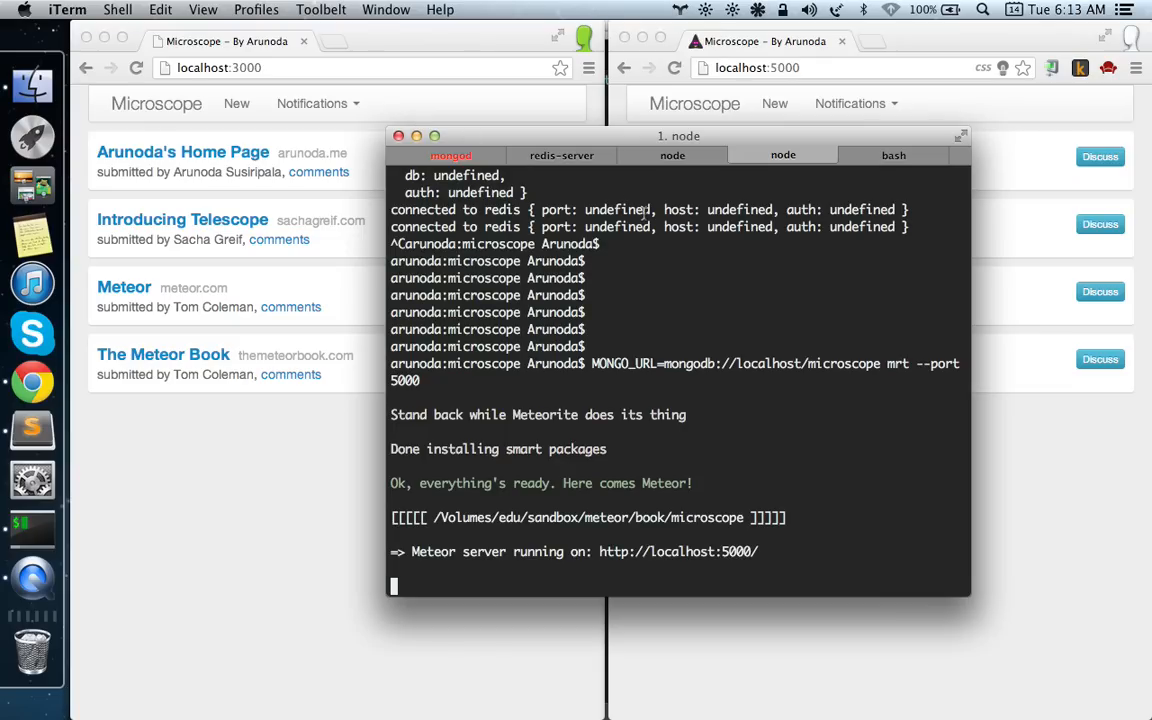
mouse_move(684, 162)
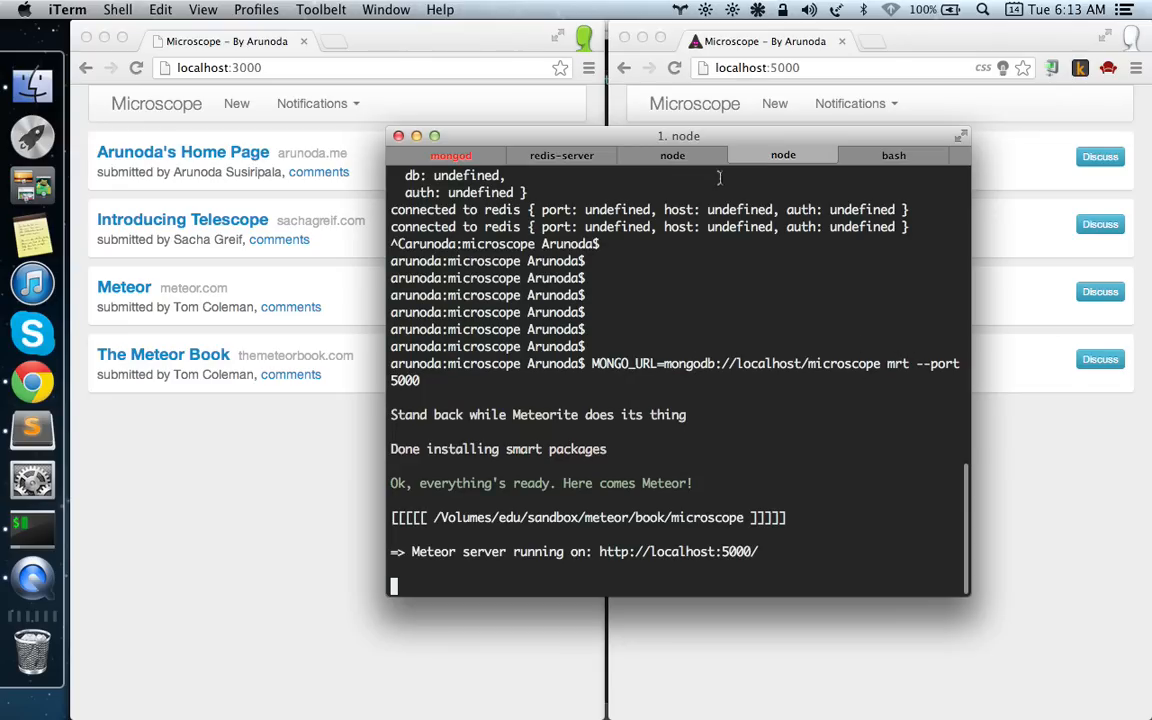
Step: Submit a new post with URL and title ttttt from the port 5000 Microscope window
left_click(672, 155)
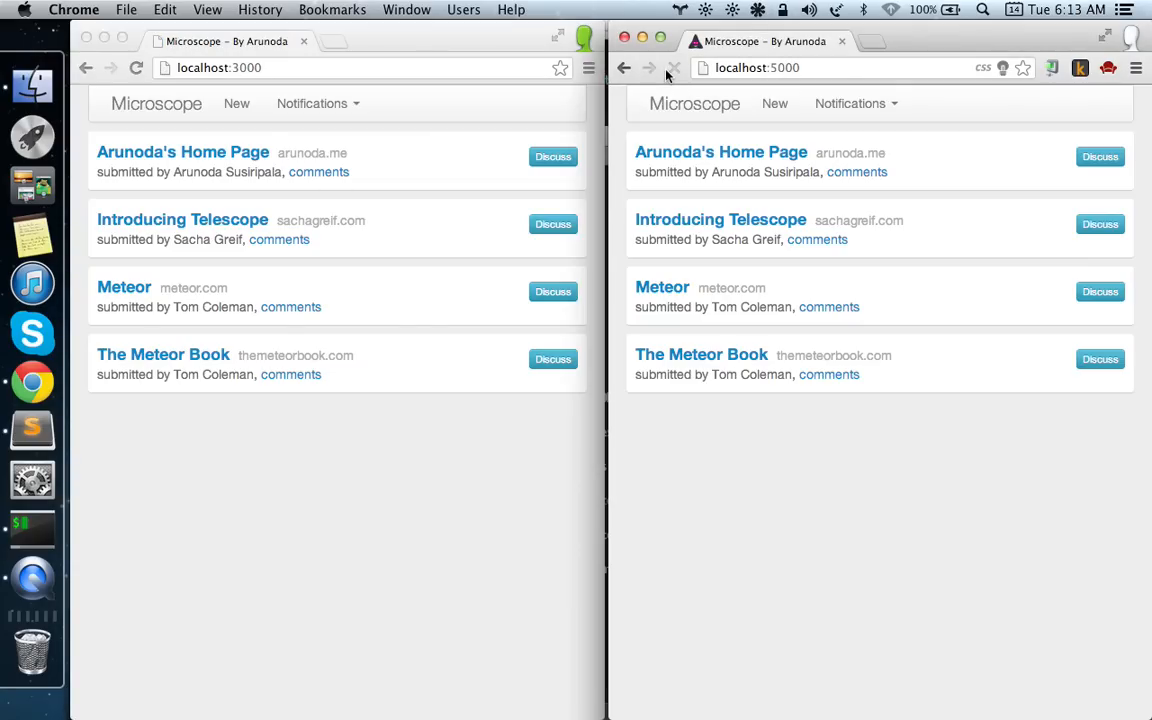
mouse_move(778, 104)
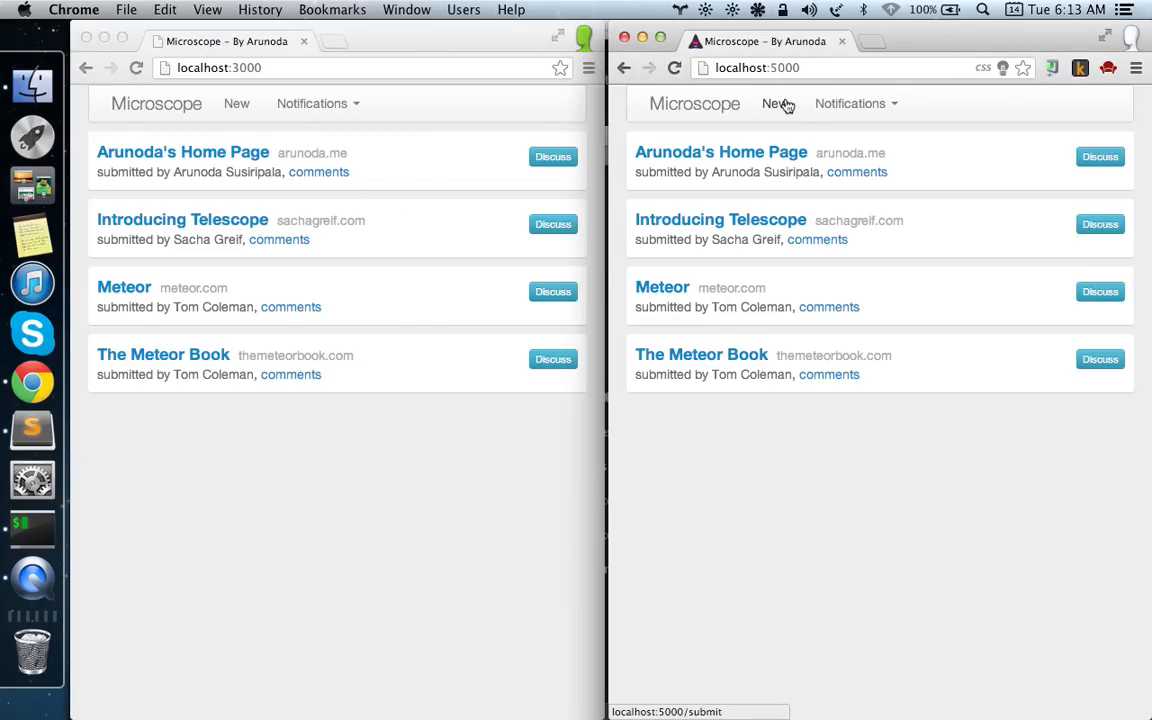
left_click(774, 103)
type("ggggg")
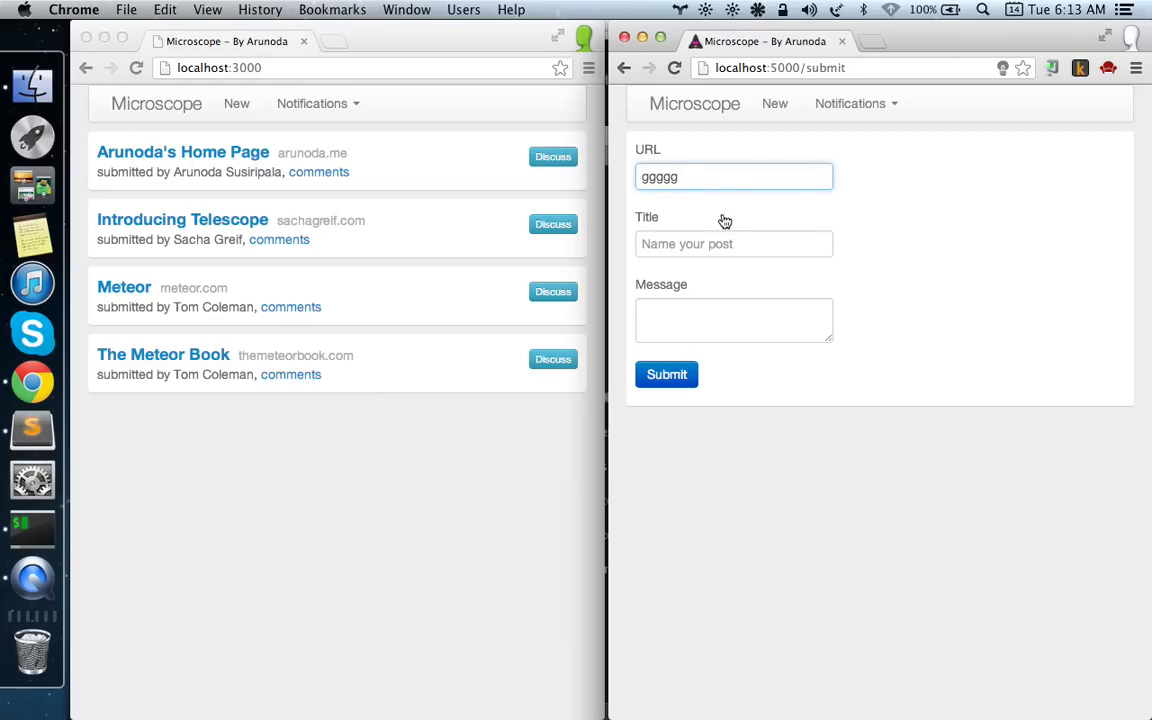
type("ttttt")
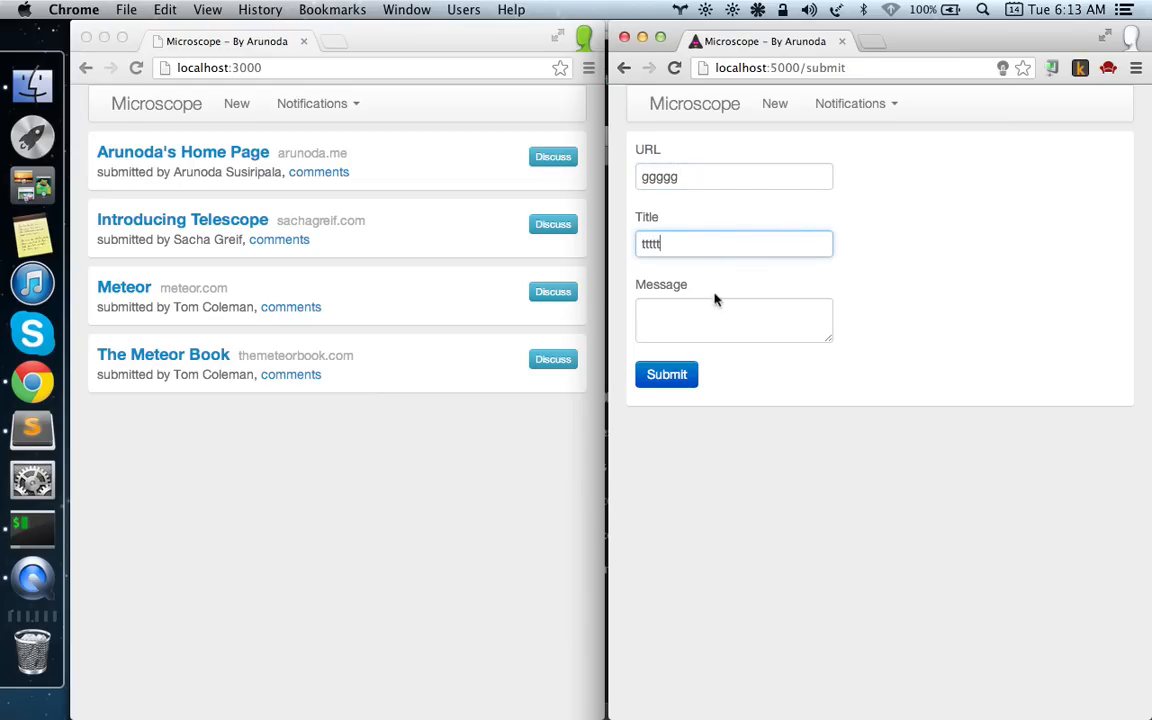
left_click(666, 374)
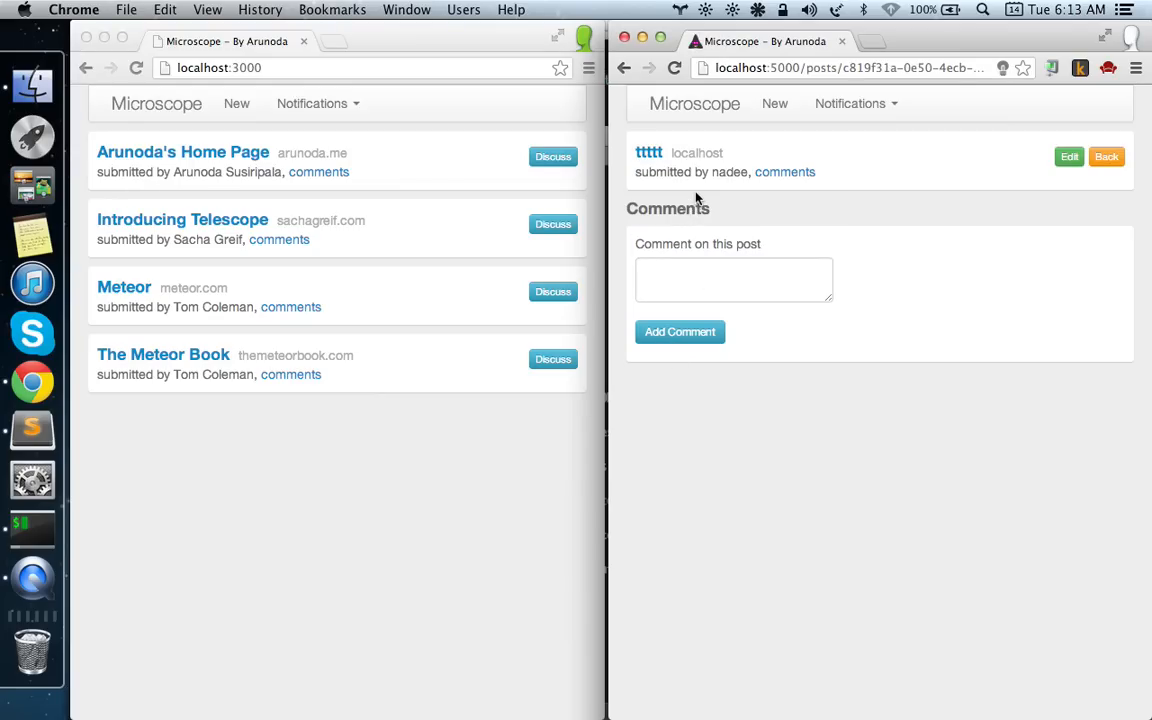
mouse_move(720, 112)
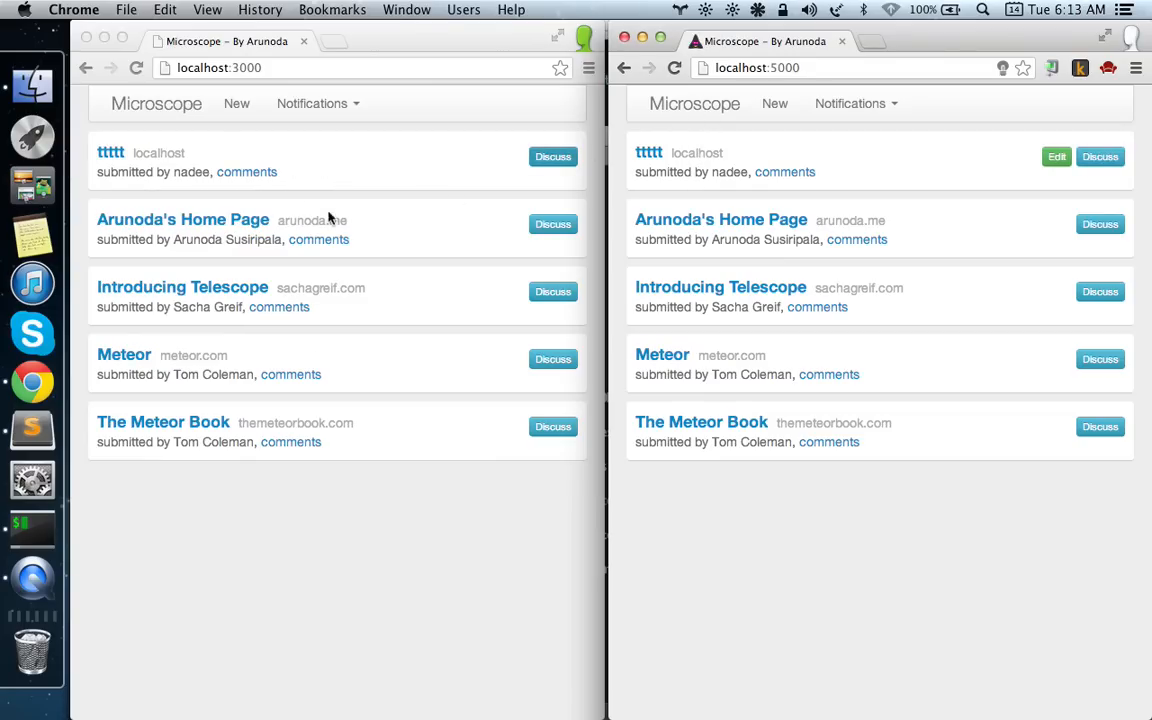
mouse_move(537, 223)
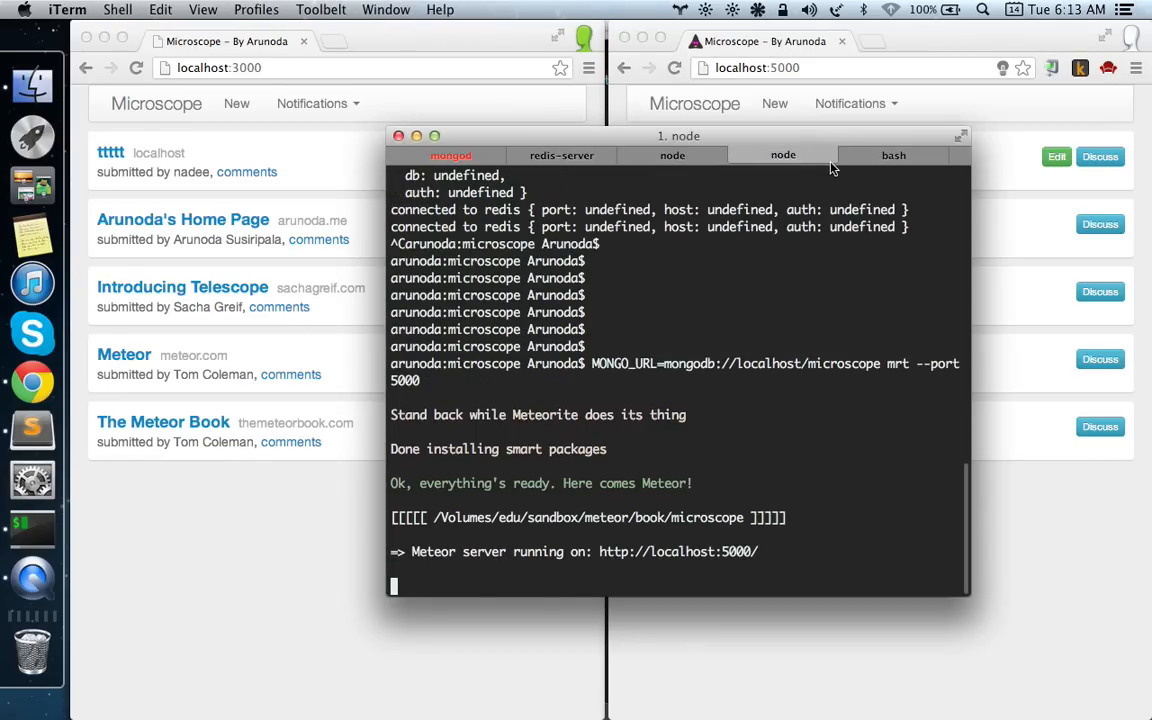
Step: Enter mrt add cluster at the bash prompt to add the cluster package
left_click(893, 155)
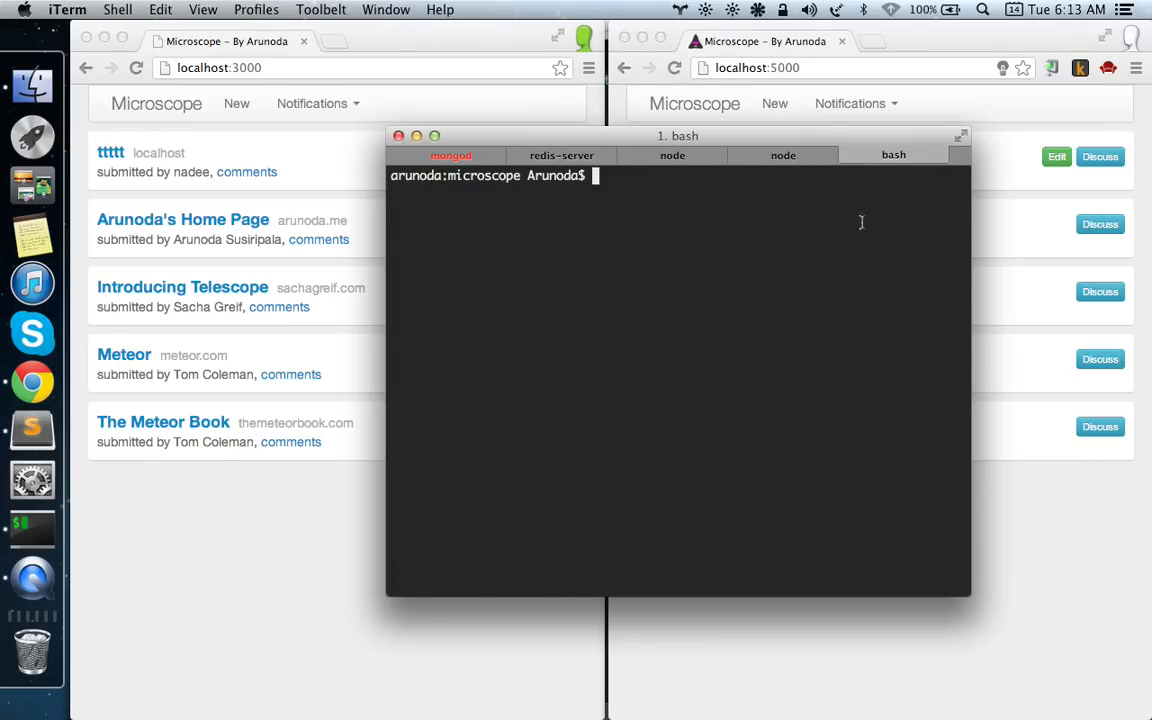
type("mrt")
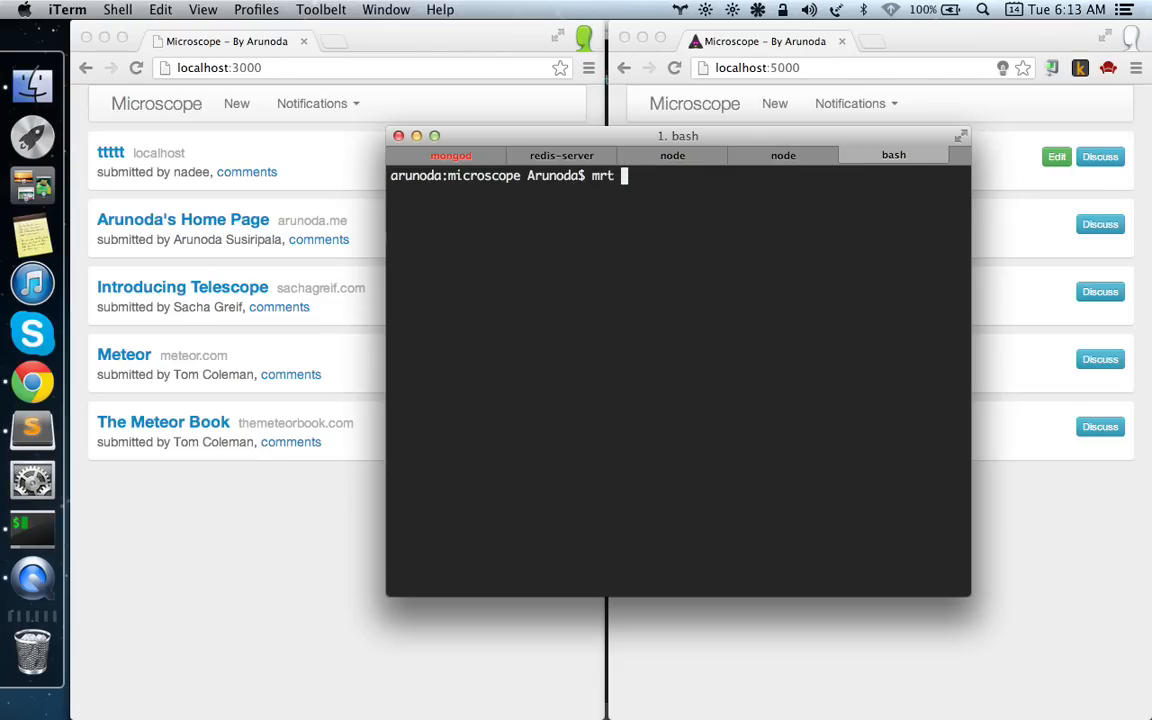
type("add")
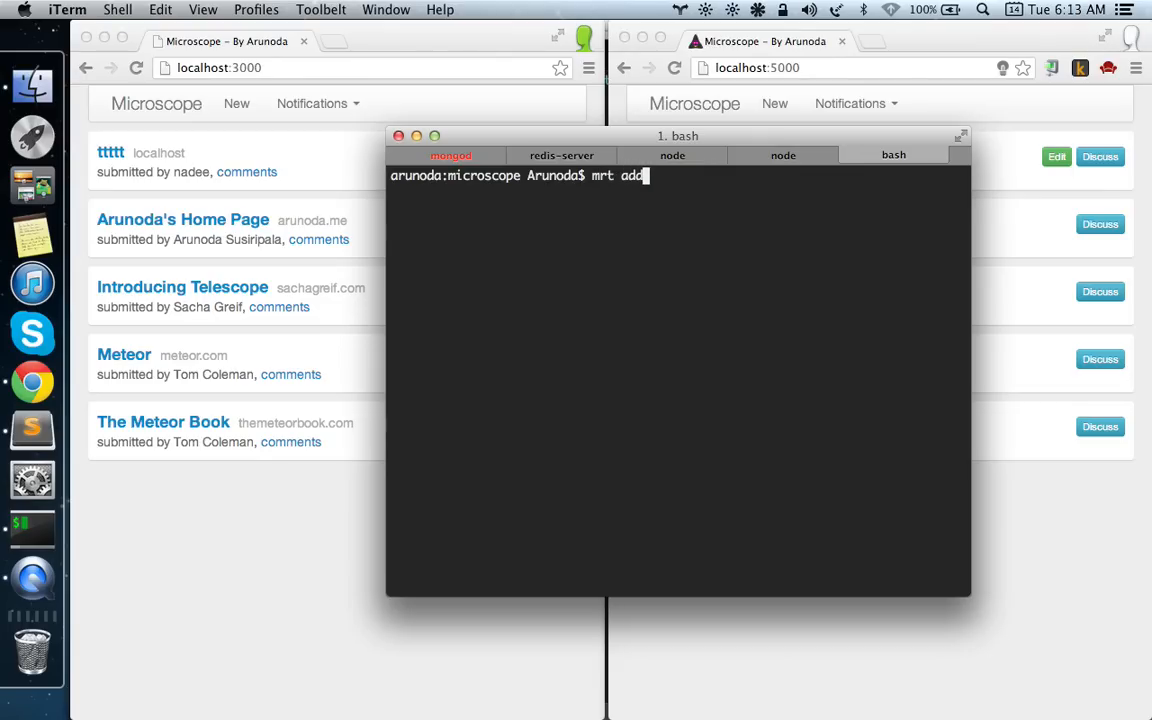
type("cluster")
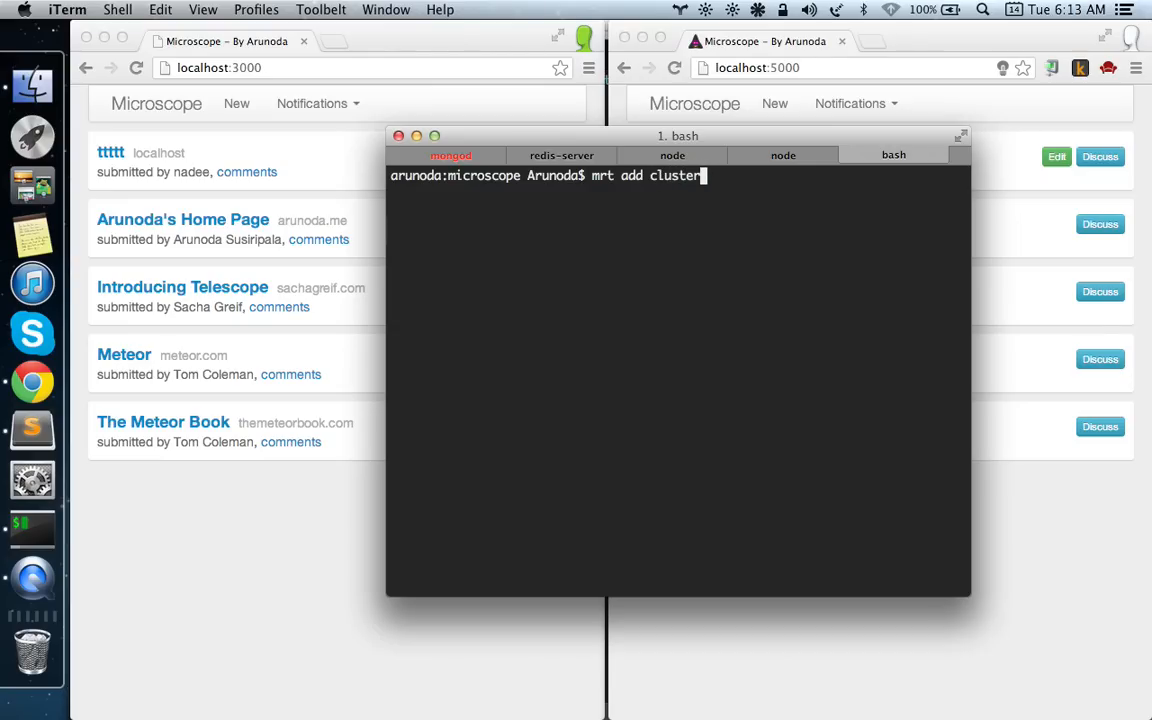
mouse_move(794, 299)
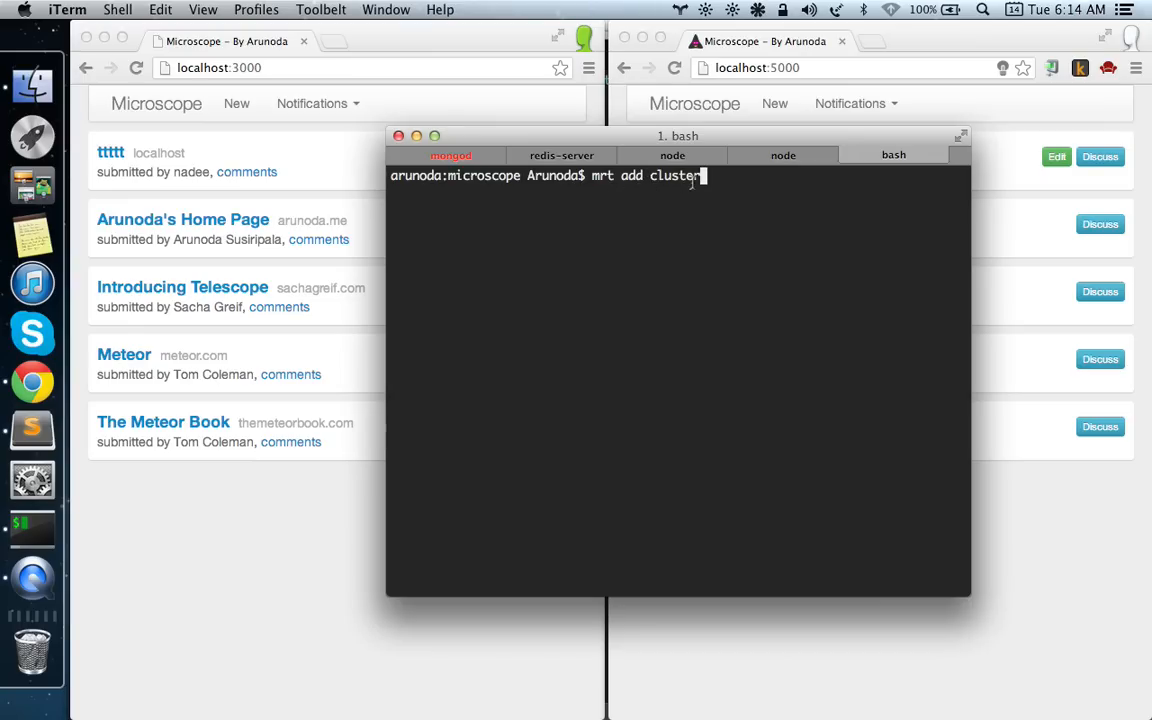
left_click(672, 155)
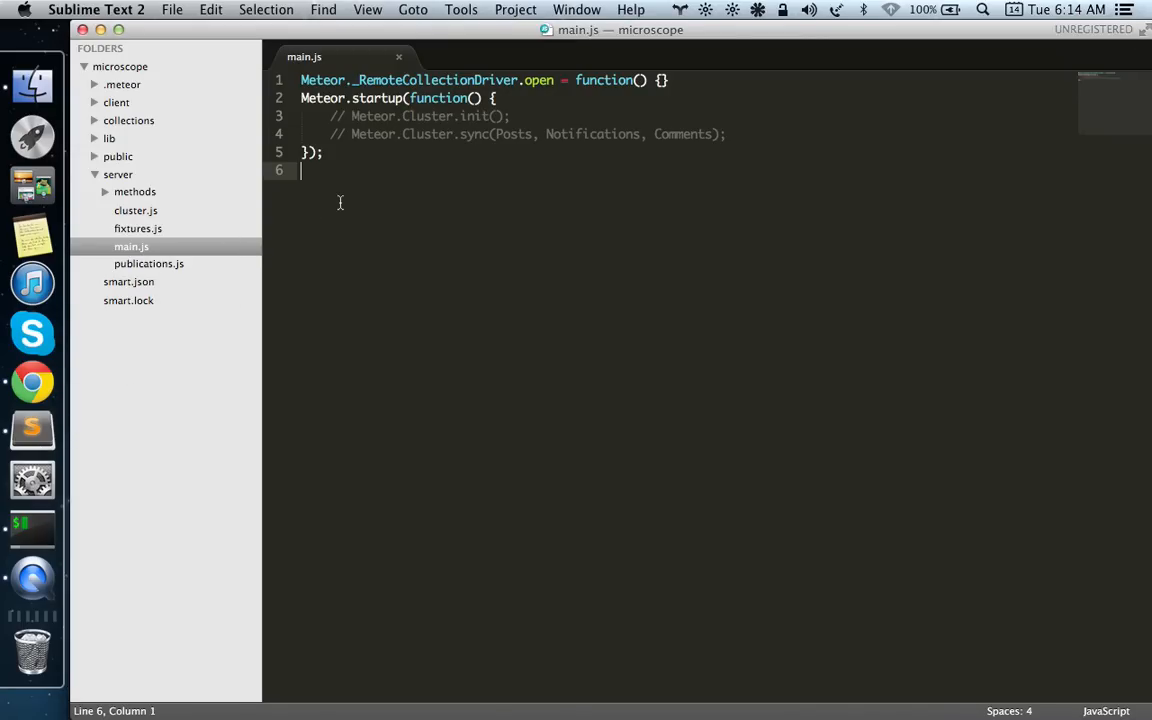
mouse_move(265, 208)
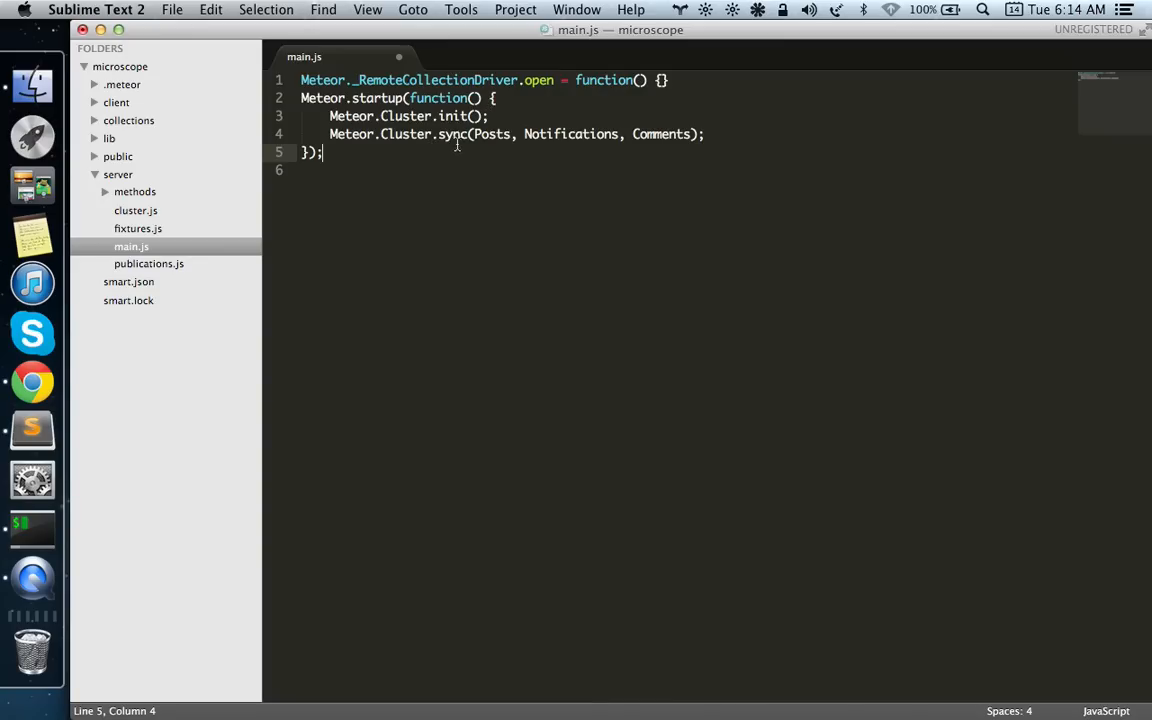
Step: Uncomment the Meteor.Cluster init and sync calls for Posts, Notifications and Comments in main.js
double_click(495, 134)
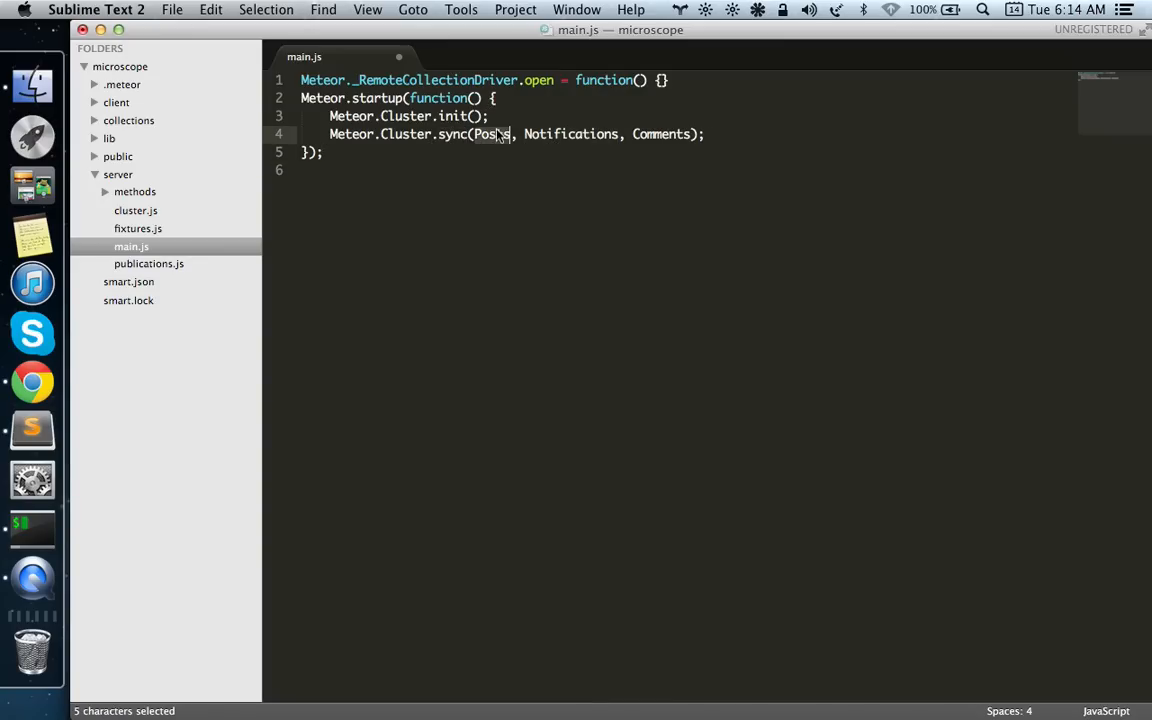
left_click(688, 134)
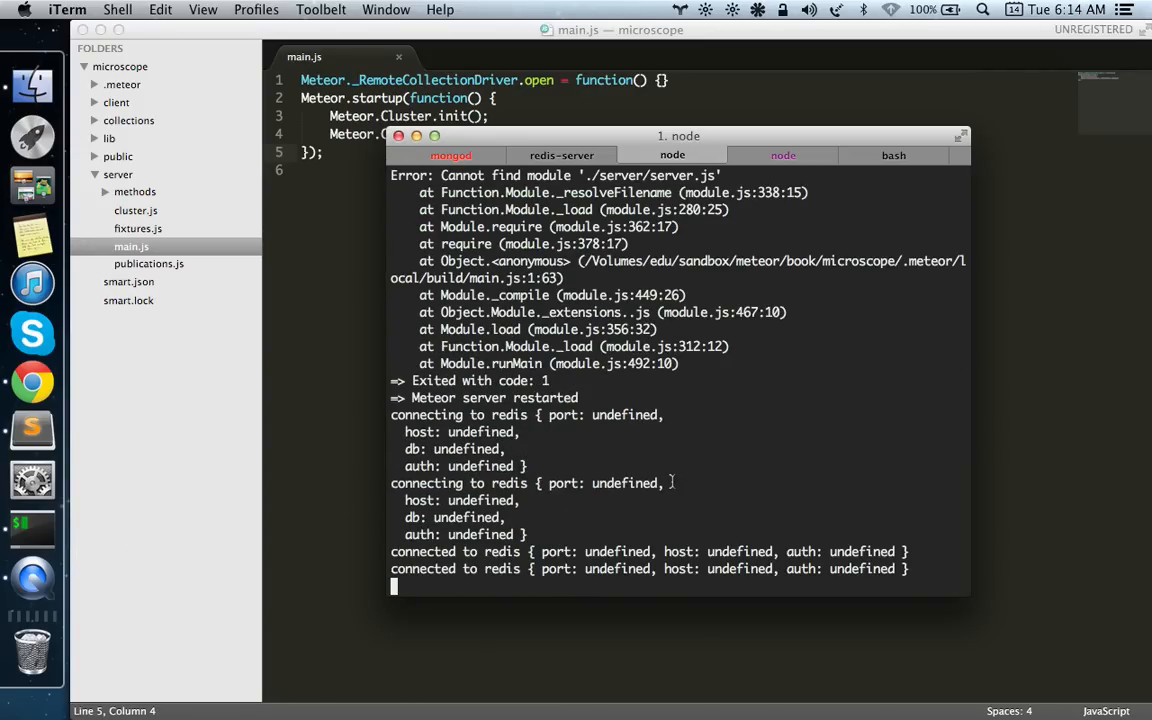
Step: Check the second Meteor server's redis connection, then view the Redis 2.6.9 server log on port 6379
left_click(783, 155)
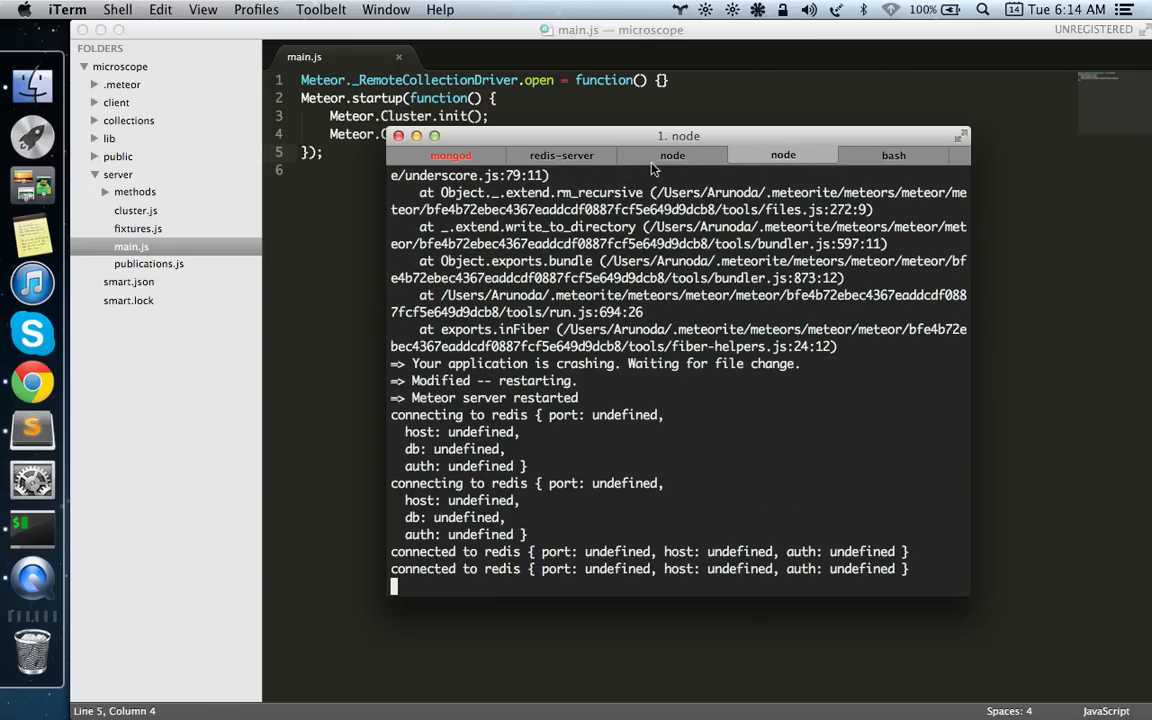
left_click(561, 155)
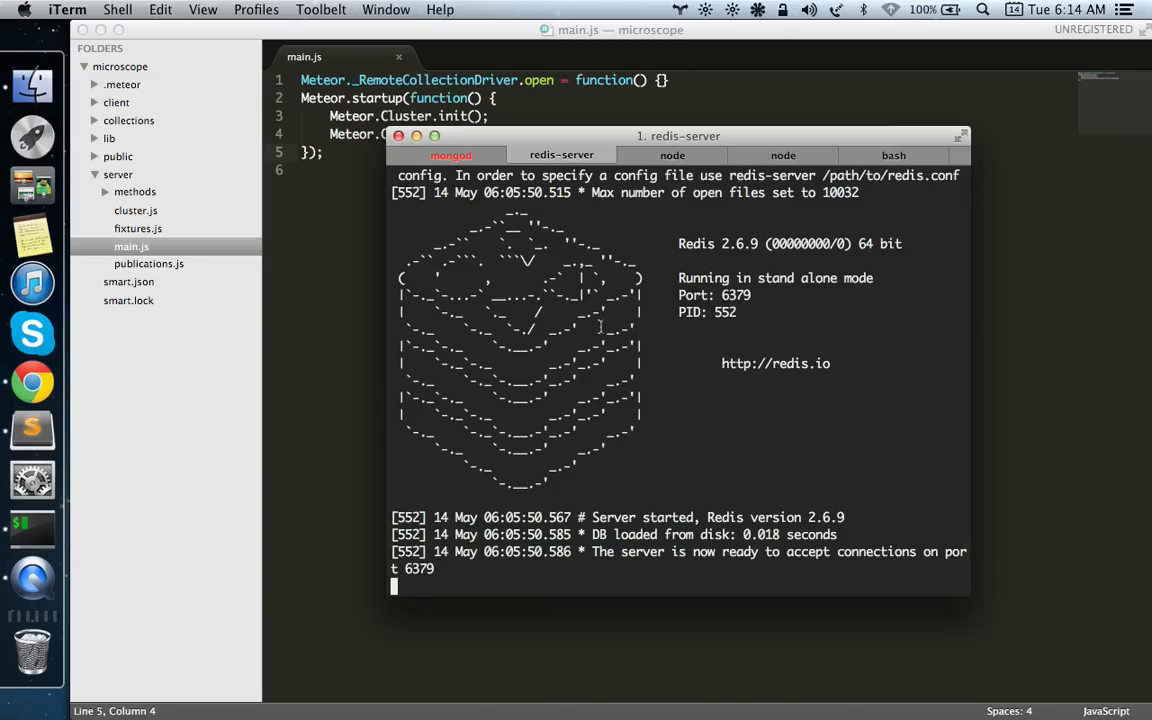
left_click(32, 384)
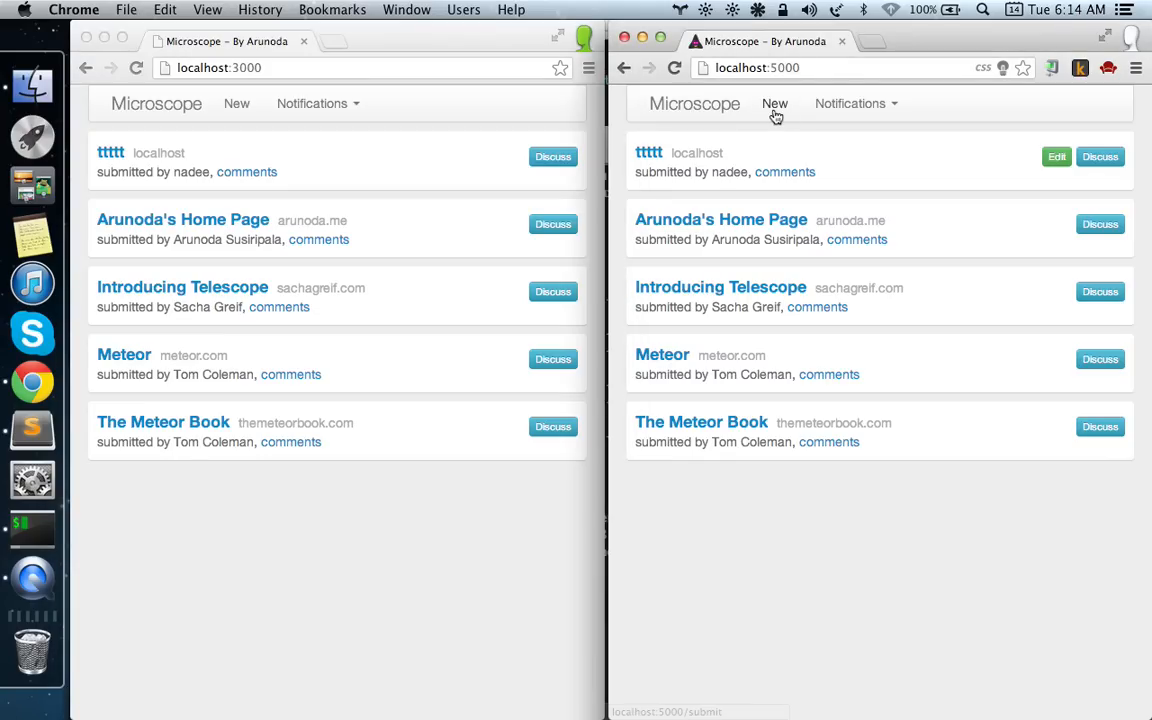
Step: Submit a post with URL rtt and title RTT from port 5000 and view its comments page
left_click(774, 103)
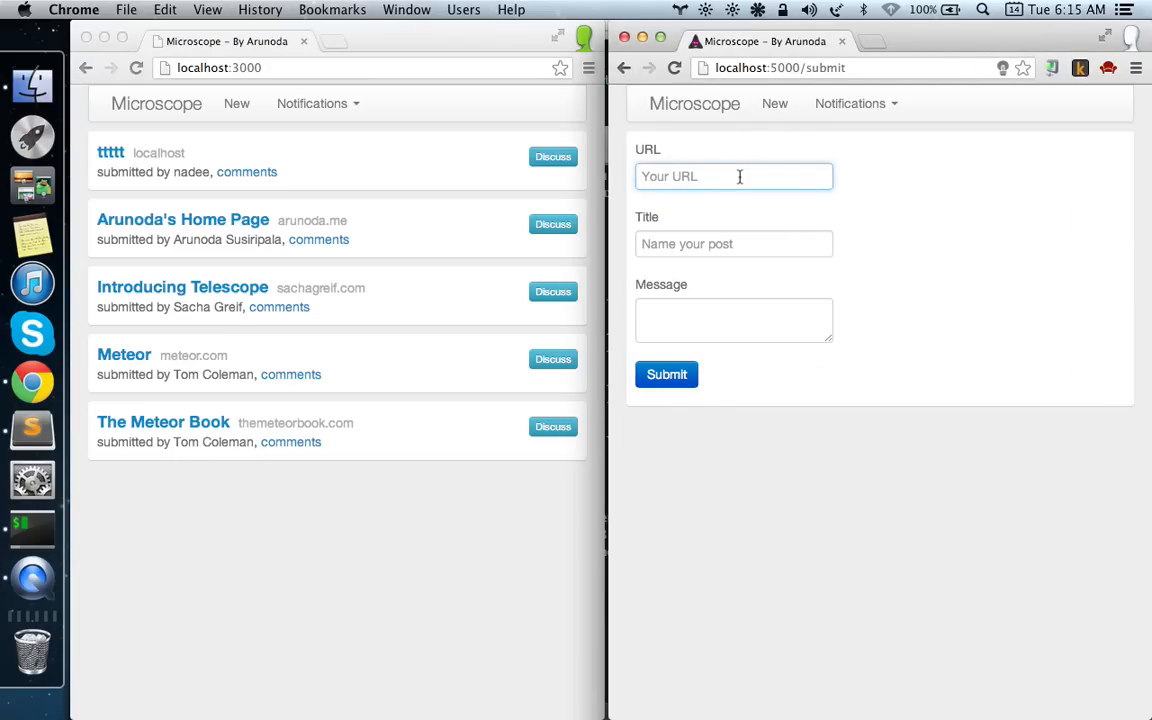
type("rtt")
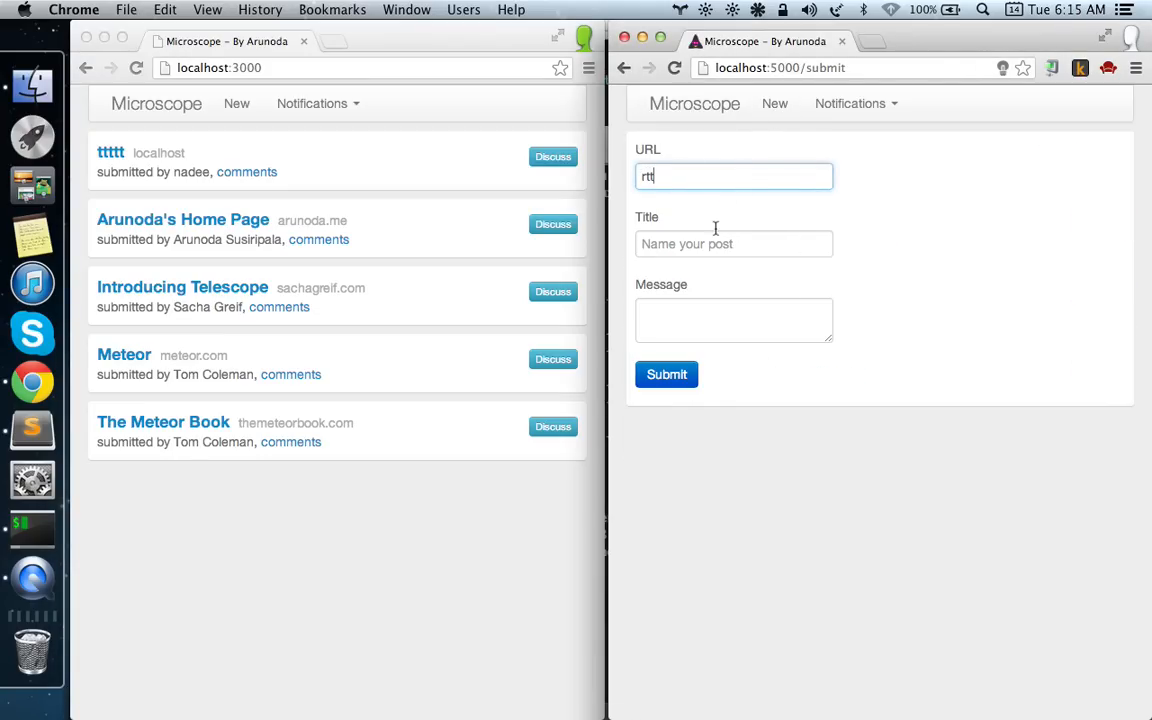
type("RTT")
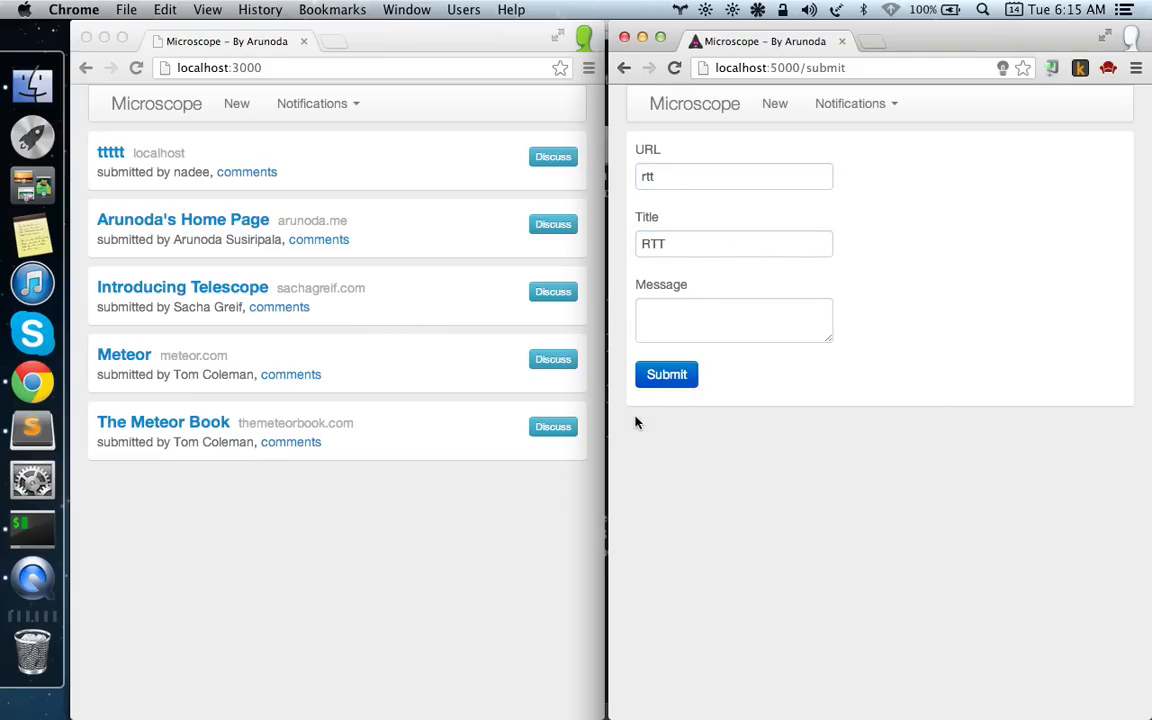
left_click(666, 374)
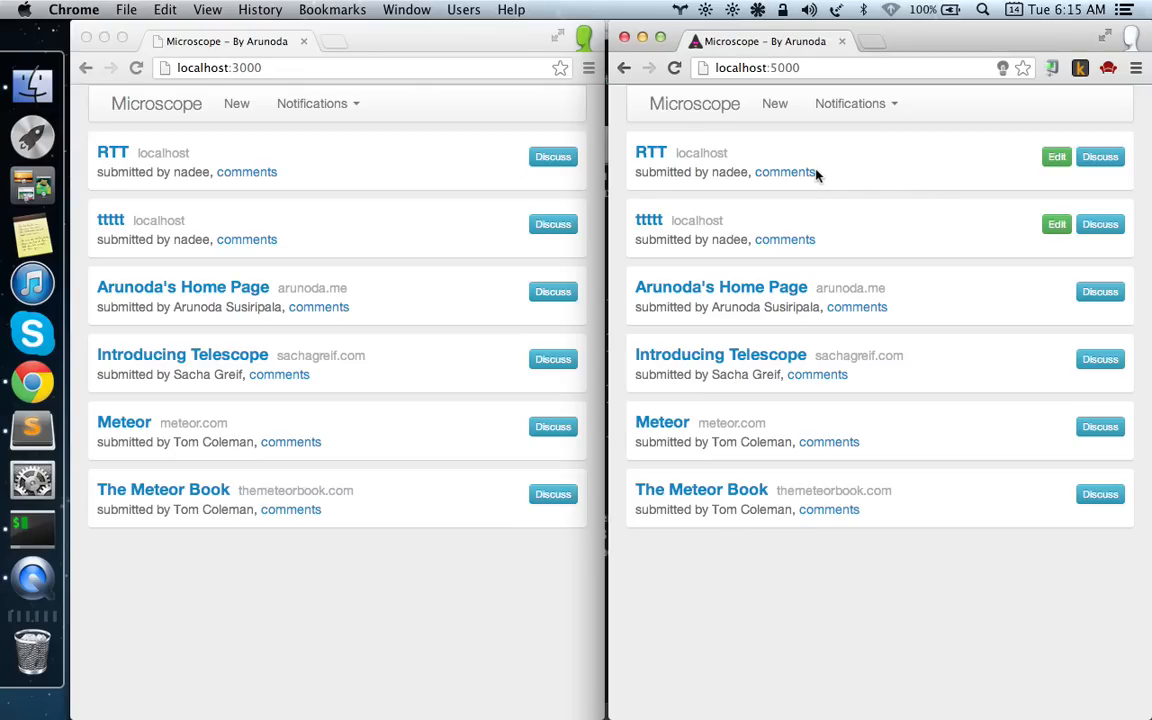
left_click(784, 172)
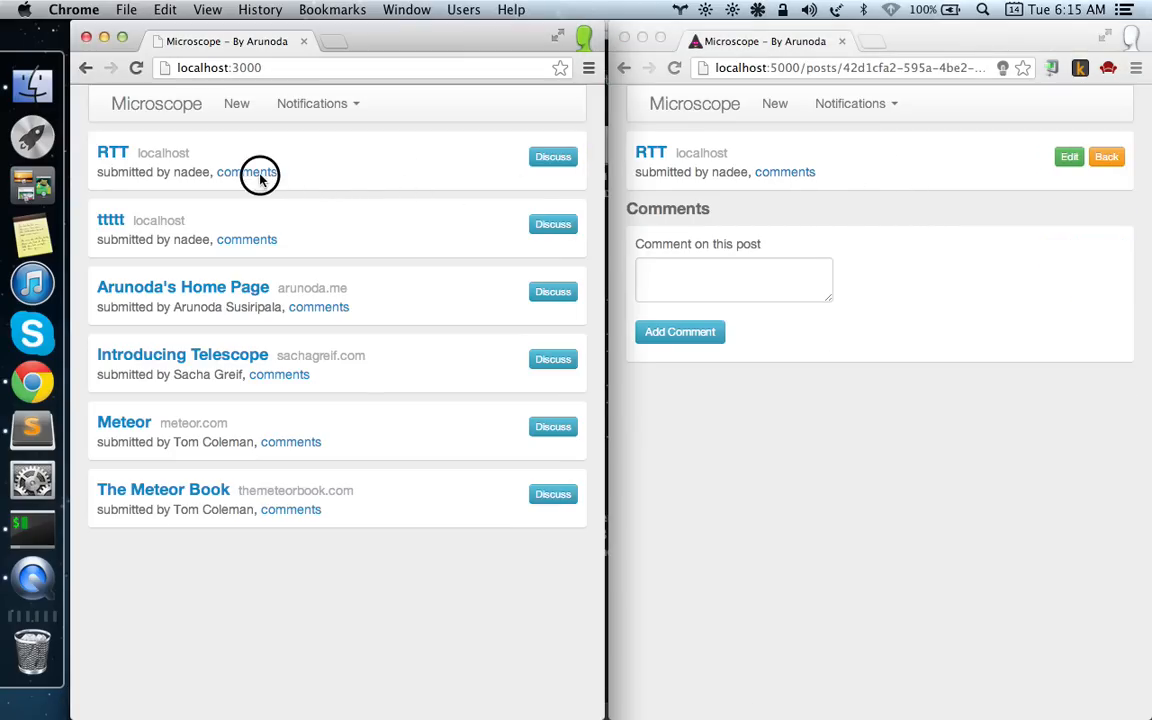
Step: Add a hello comment to RTT from each window and see both appear on ports 3000 and 5000
left_click(246, 171)
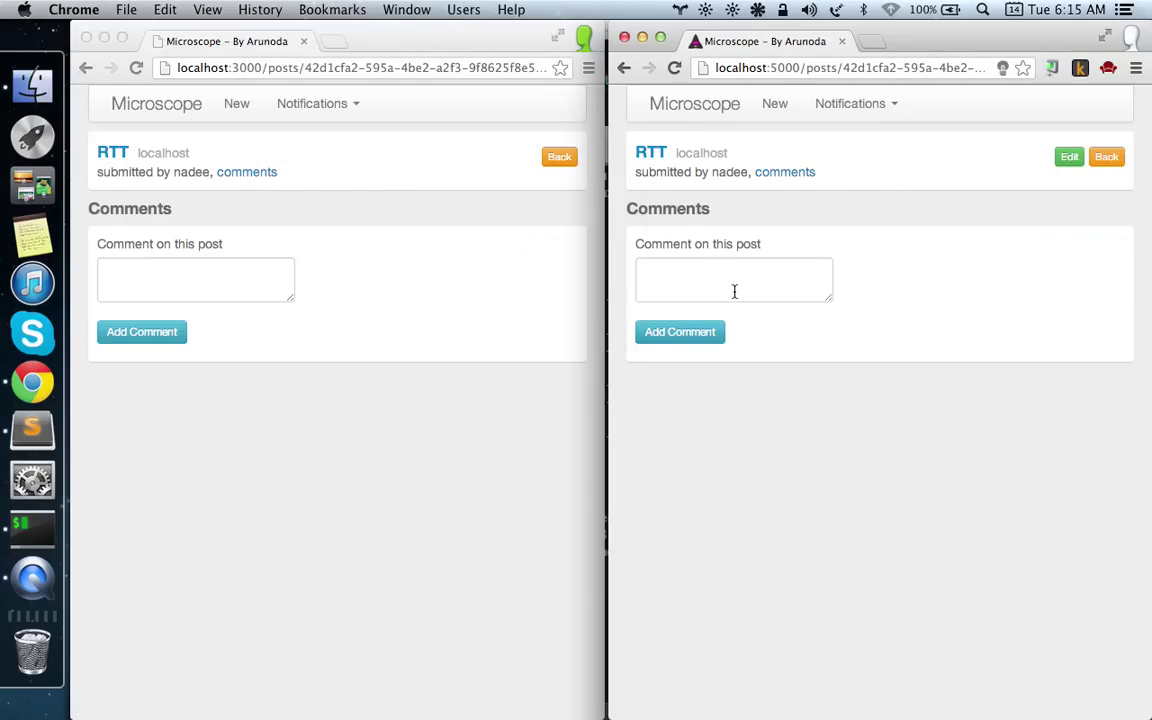
type("hello")
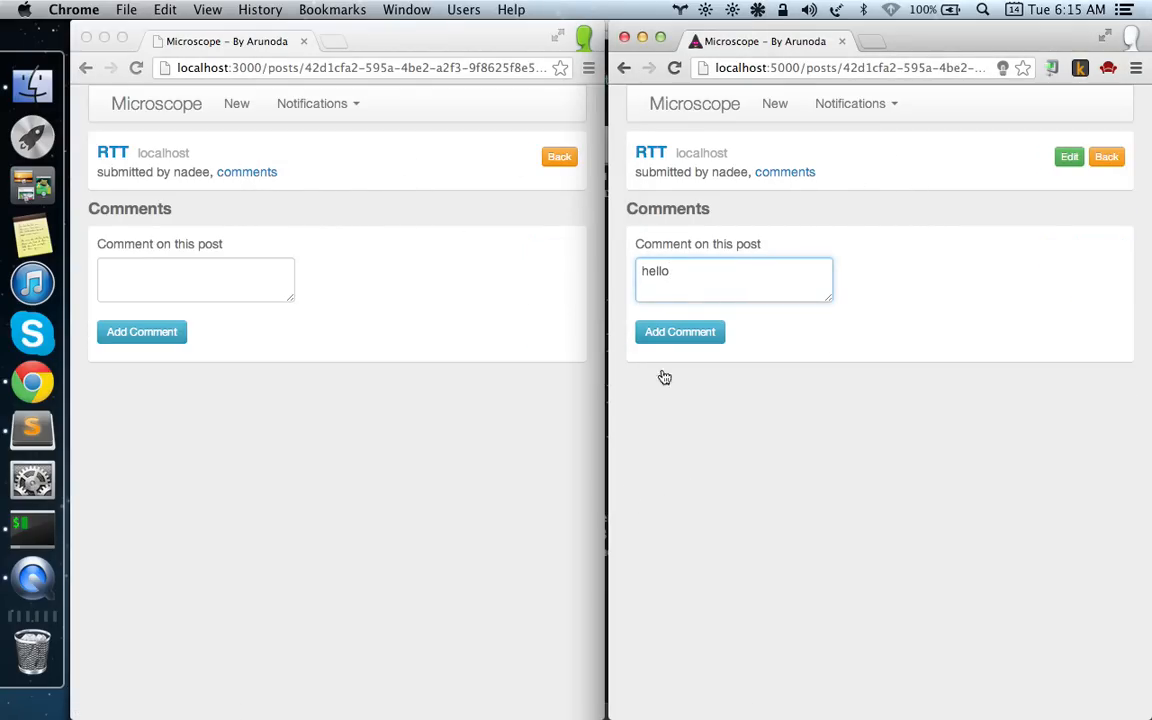
left_click(679, 331)
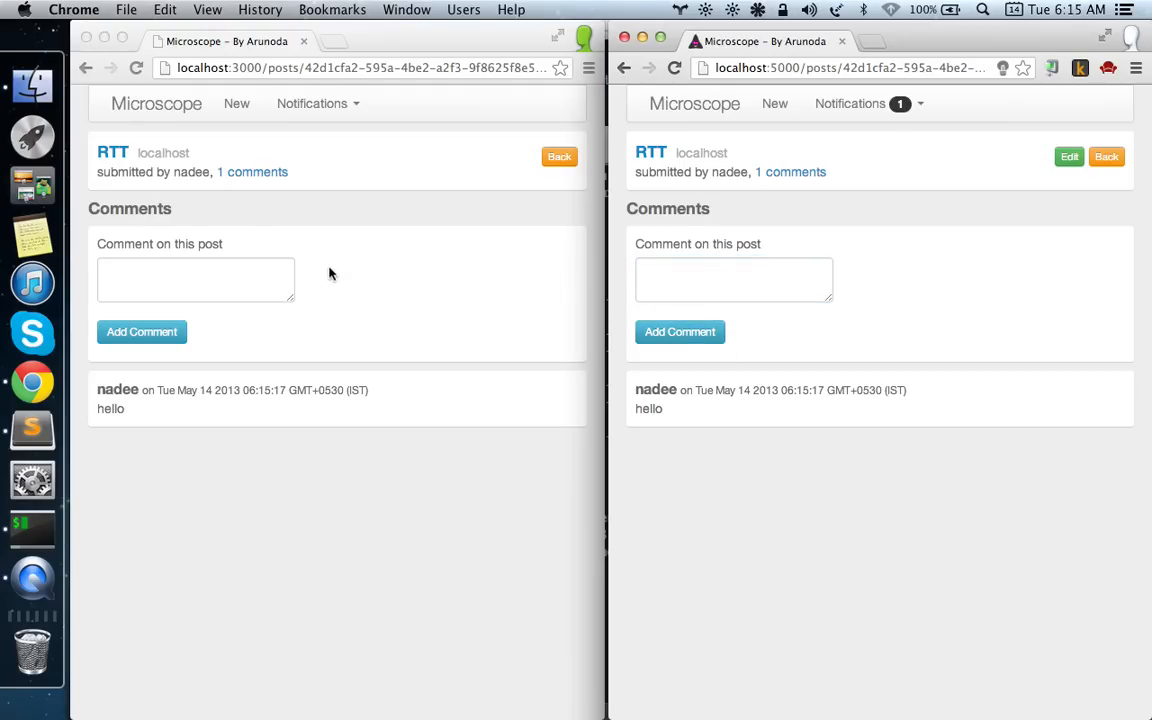
type("g")
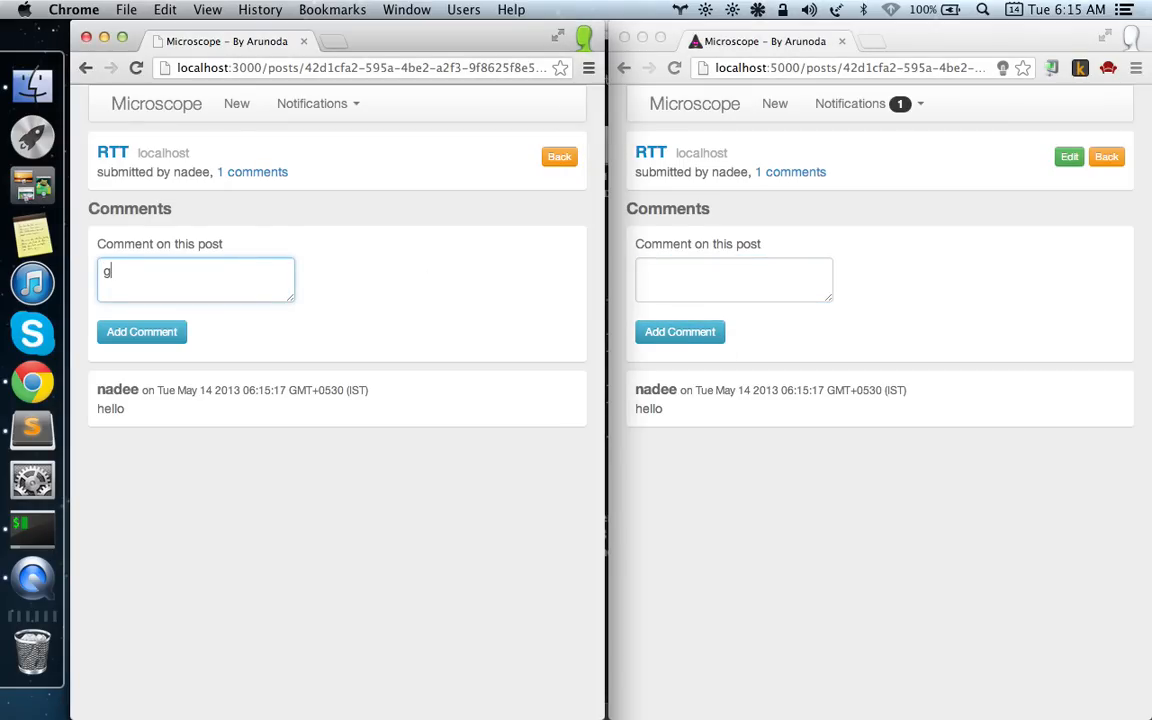
type("hello")
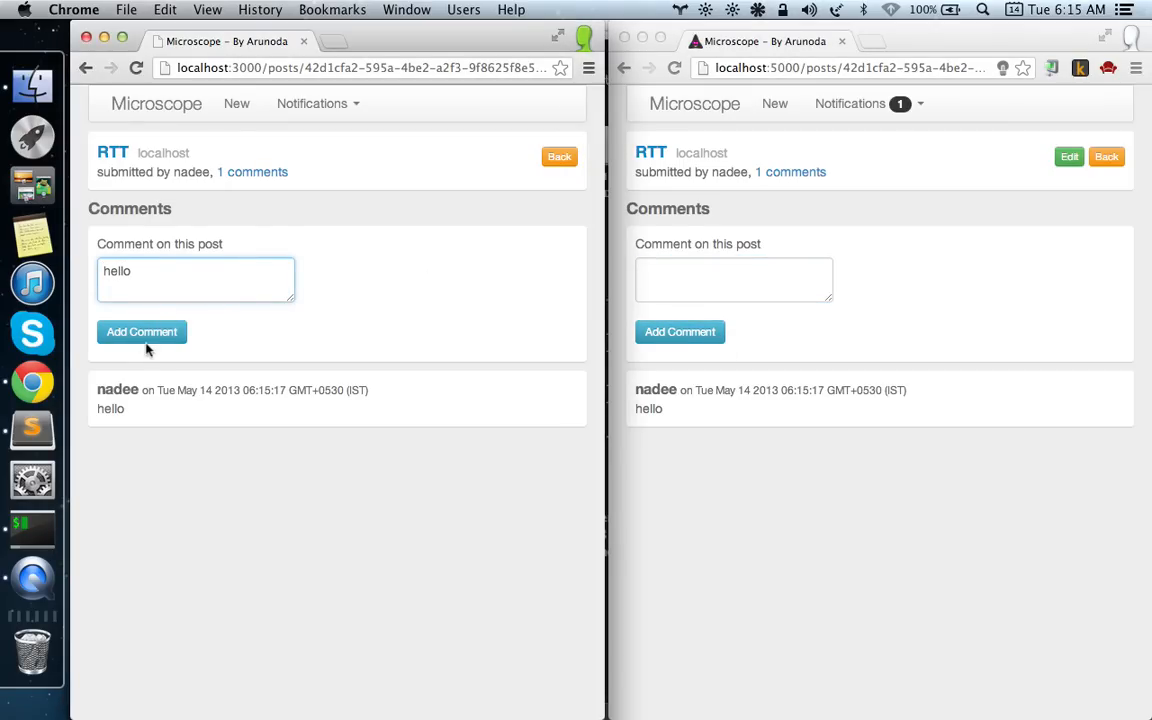
left_click(141, 331)
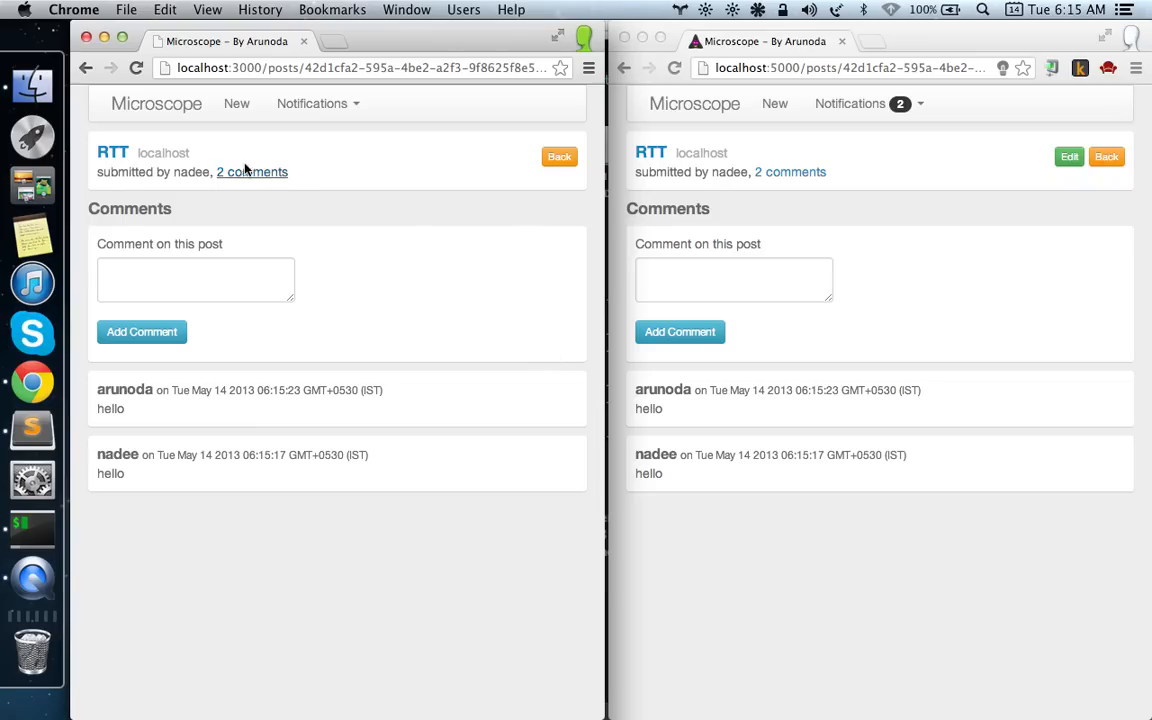